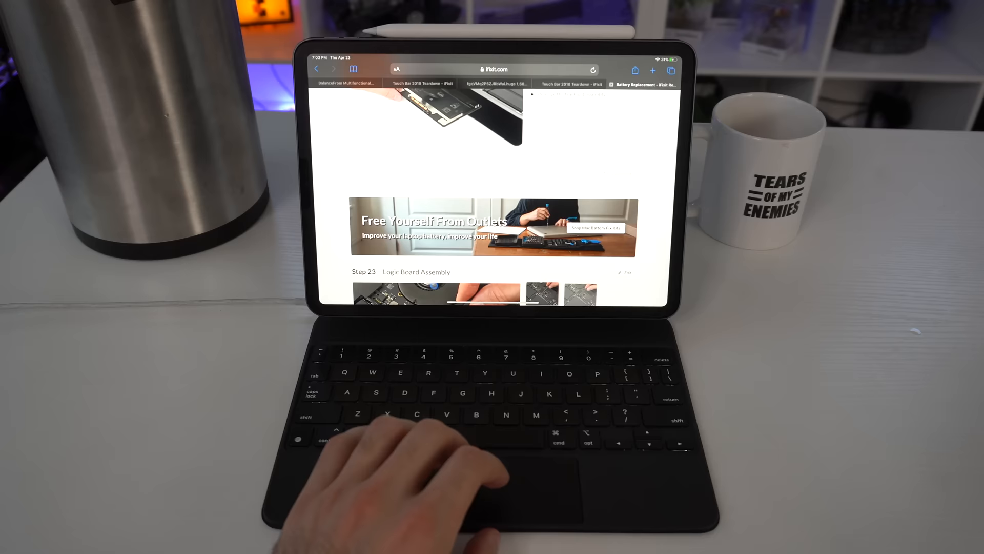
- Scroll the YouTube iPad Pro video page to show the up-next suggestions
scroll(up, 3)
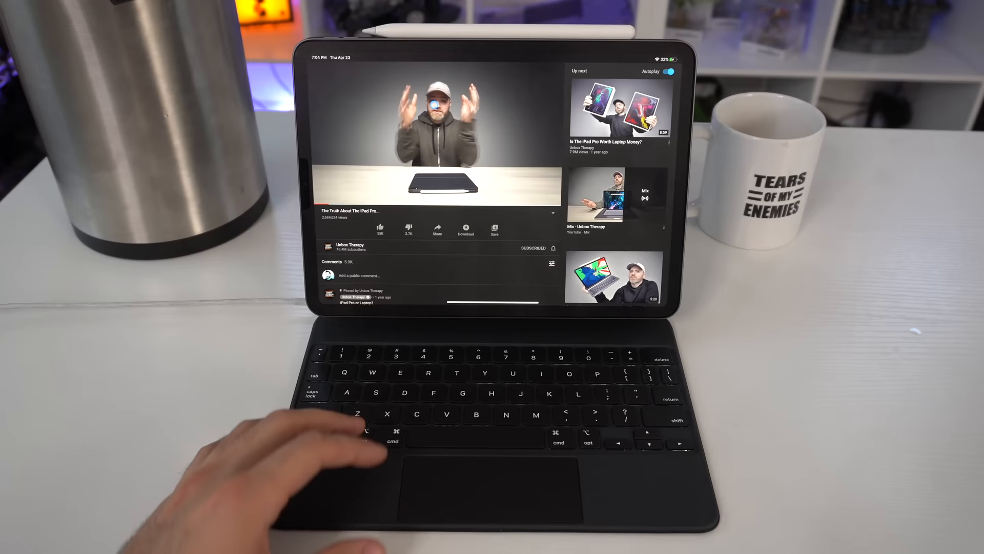
- Bring up the recently used apps over the Safari iFixit teardown page
key(cmd+h)
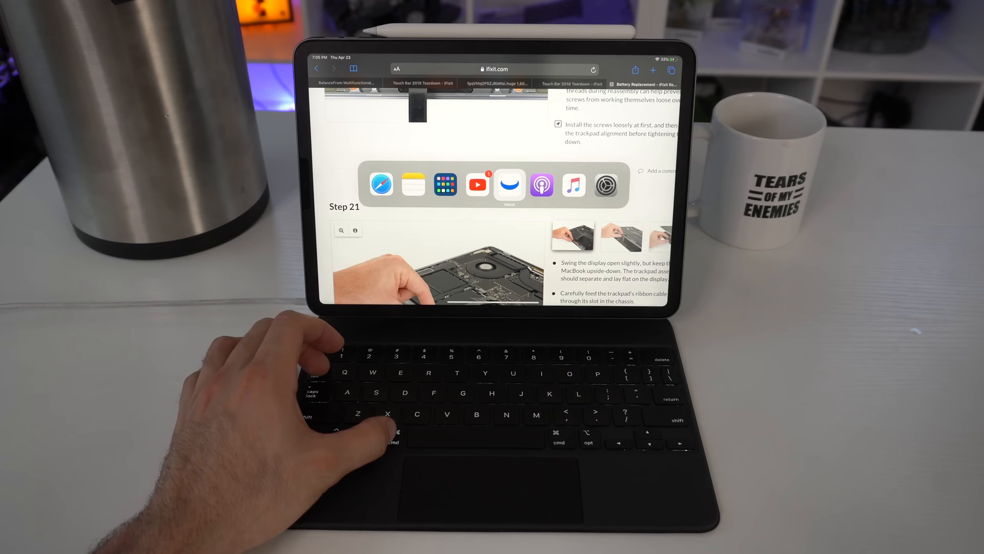
- Choose another recent app from the switcher and land in a blank Notes note
click(574, 183)
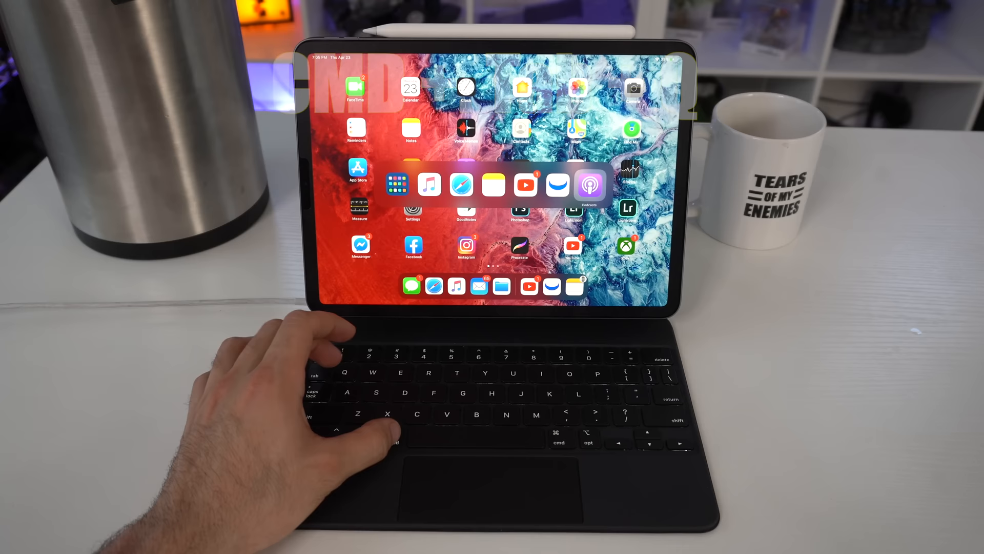
key(cmd+space)
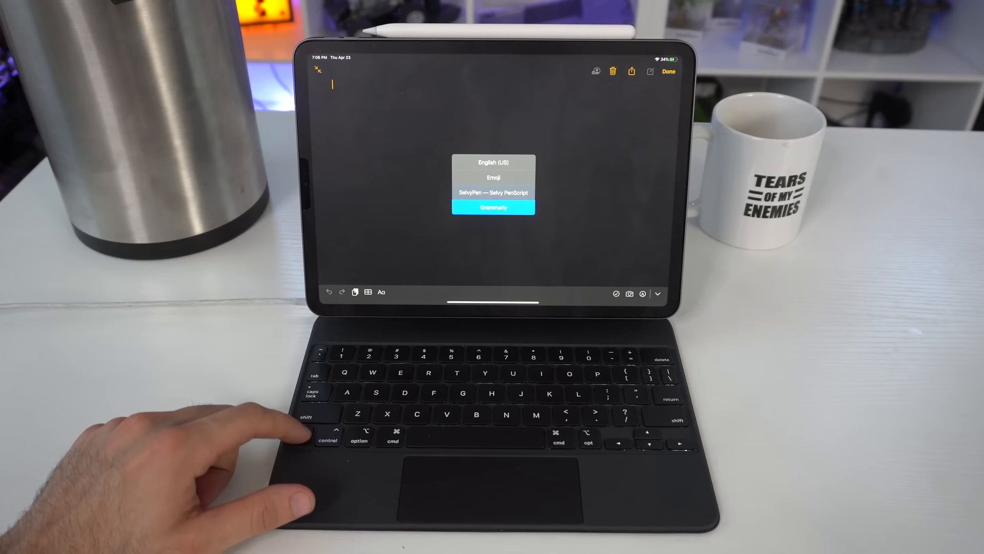
- Pick an input language from the list showing English, Emoji and Dictation
click(493, 177)
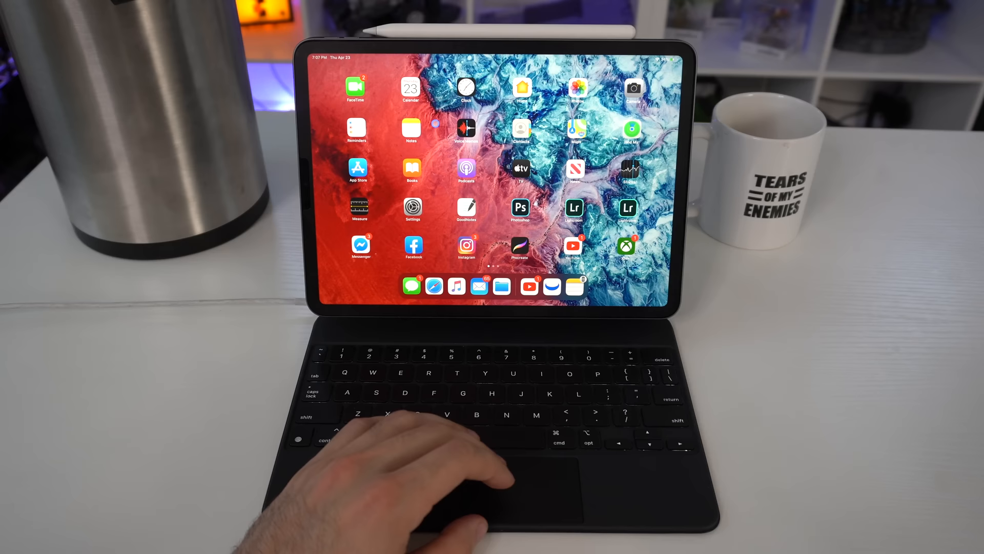
- Launch the Settings app from the home screen
click(412, 209)
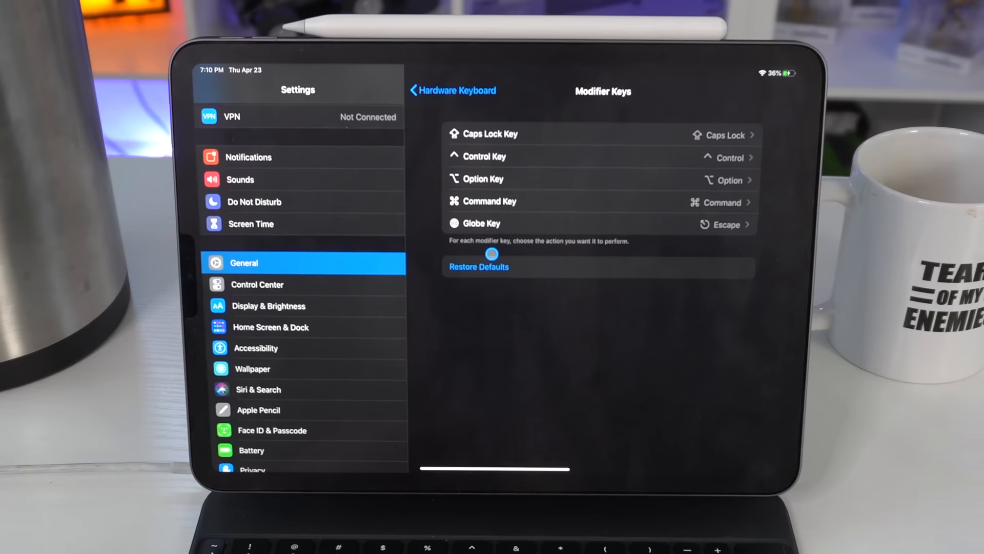
- Set the Globe key to Escape under Modifier Keys and head back toward General
click(600, 224)
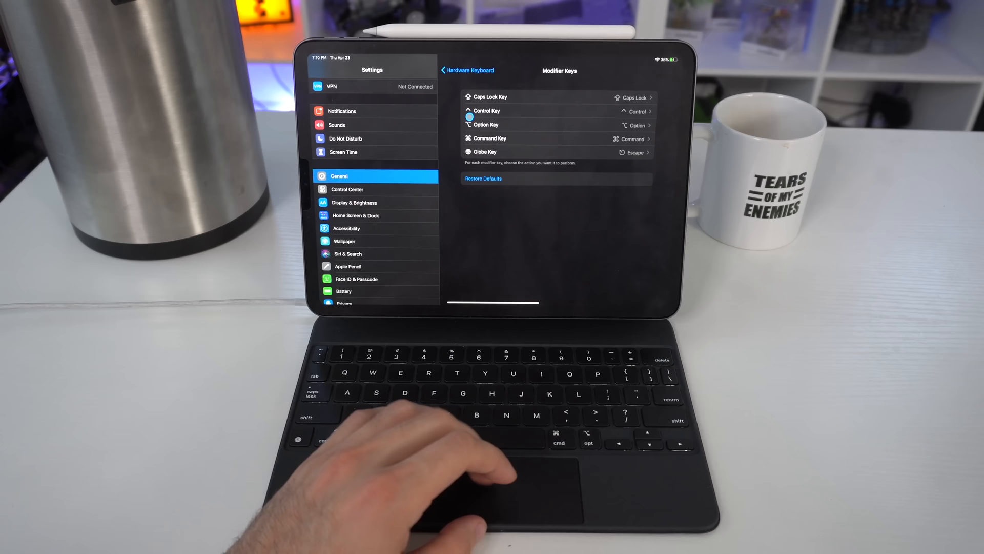
click(467, 70)
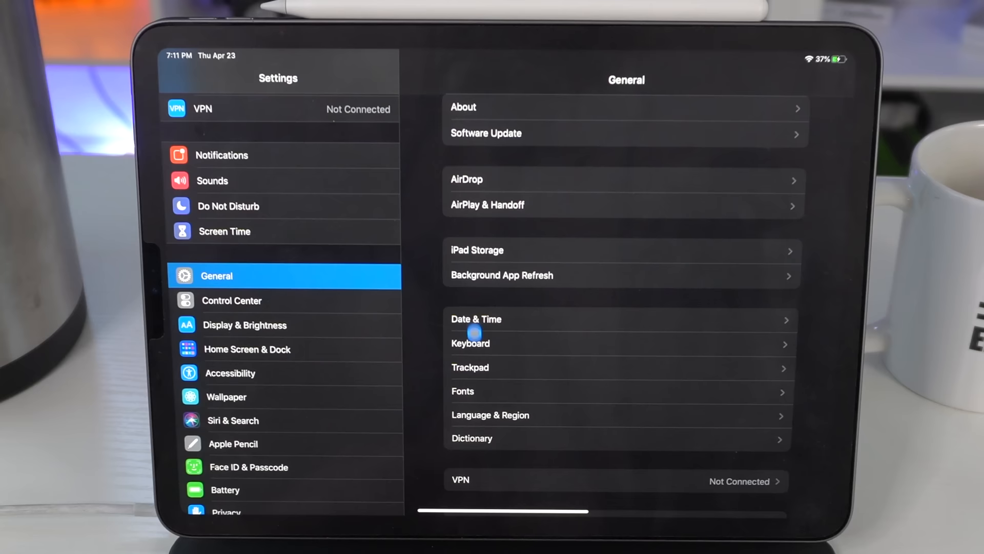
- Visit the Keyboard settings, then reopen Settings at the General page
click(470, 367)
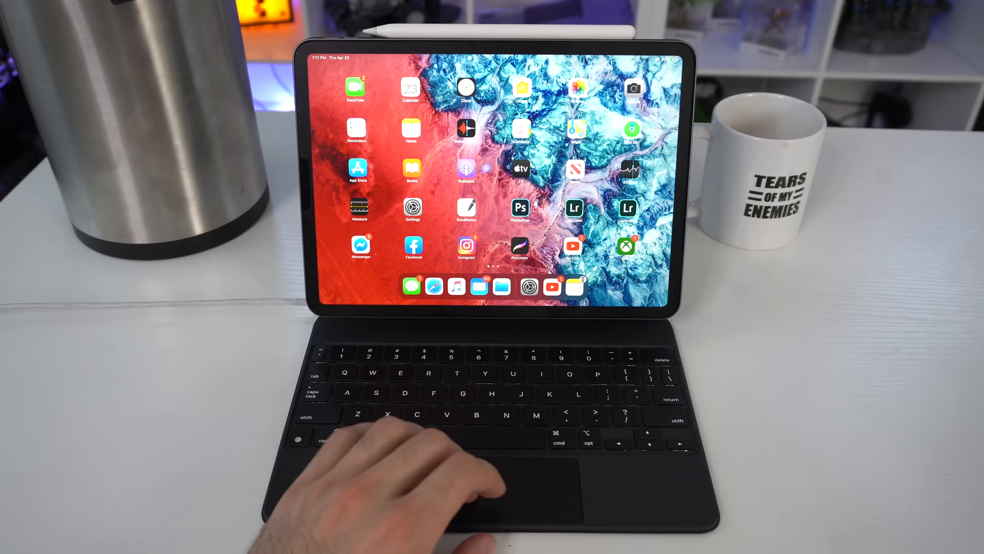
click(466, 169)
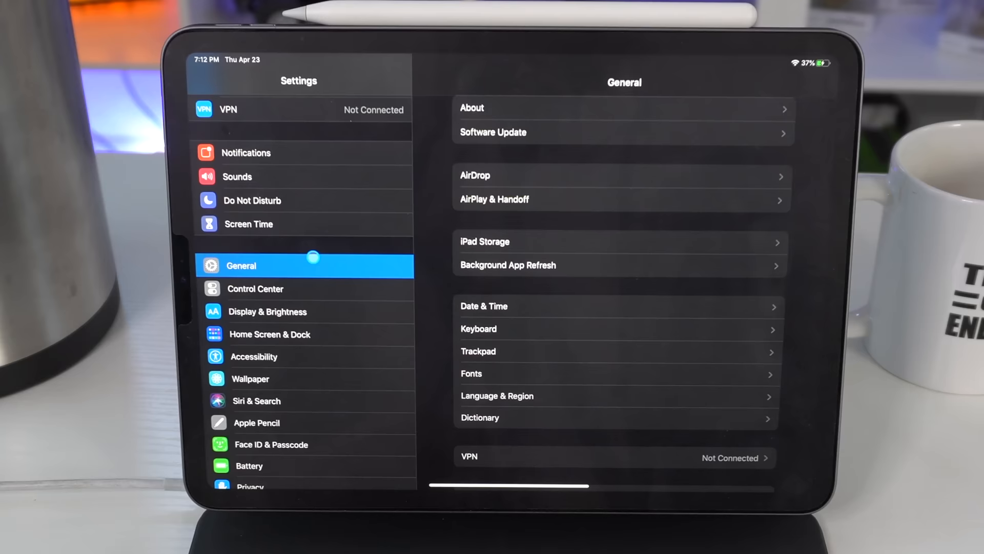
- Choose Orange as the pointer colour in Accessibility's Pointer Control
click(253, 356)
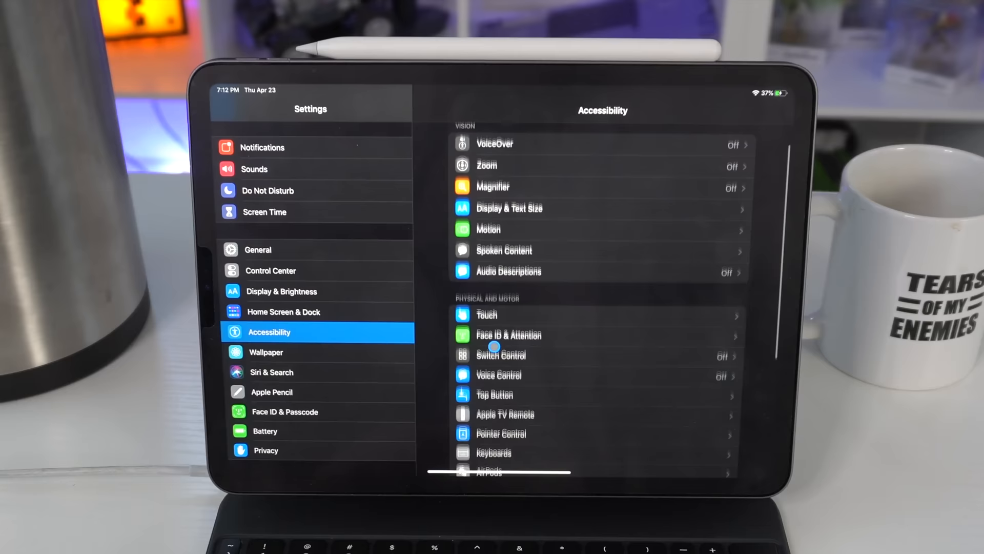
click(500, 433)
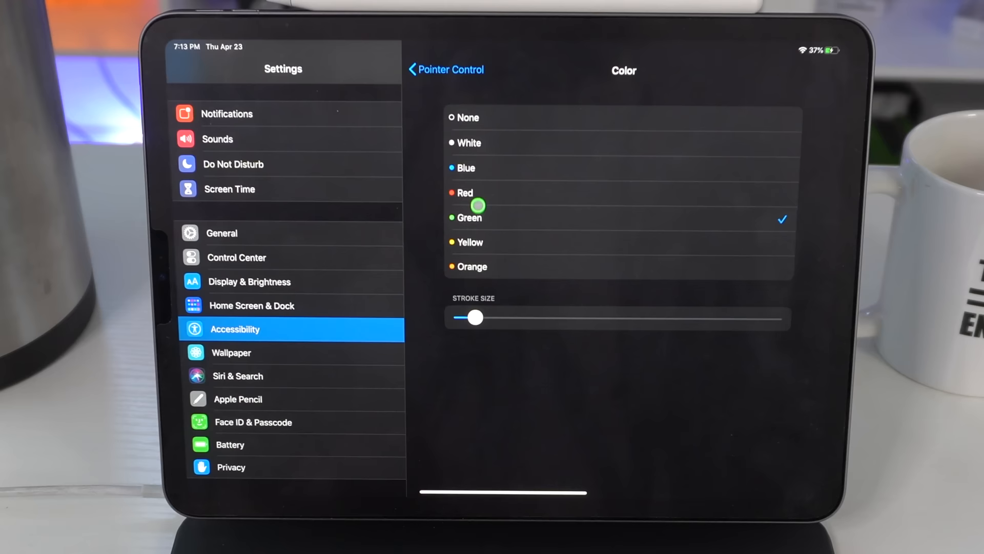
click(467, 142)
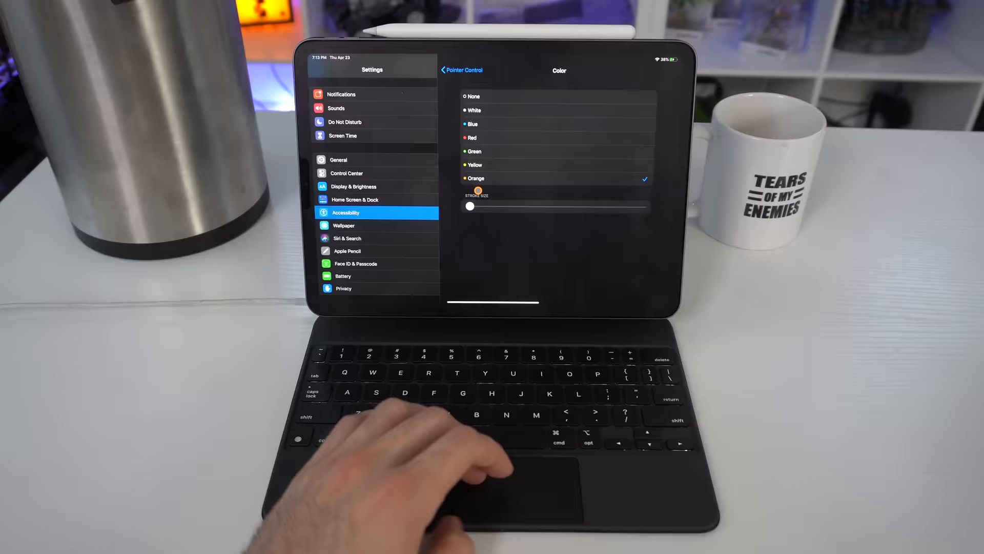
- Back on Pointer Control showing Orange, switch Trackpad Inertia off and on again
click(461, 69)
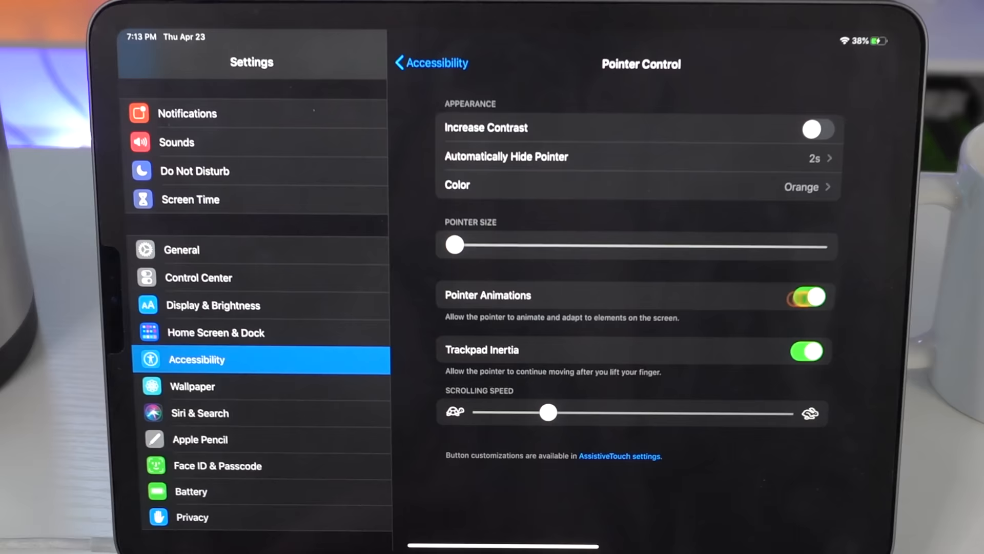
click(815, 129)
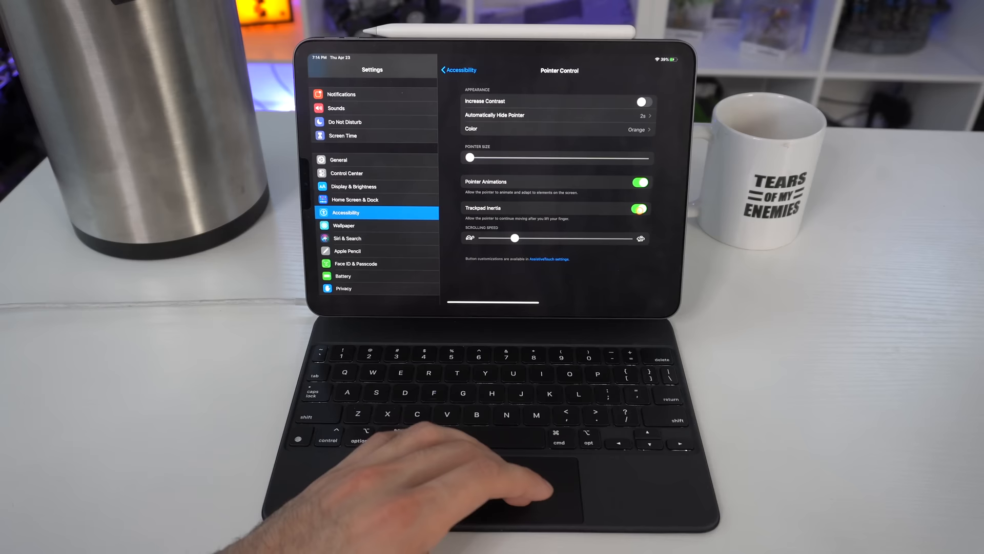
click(638, 208)
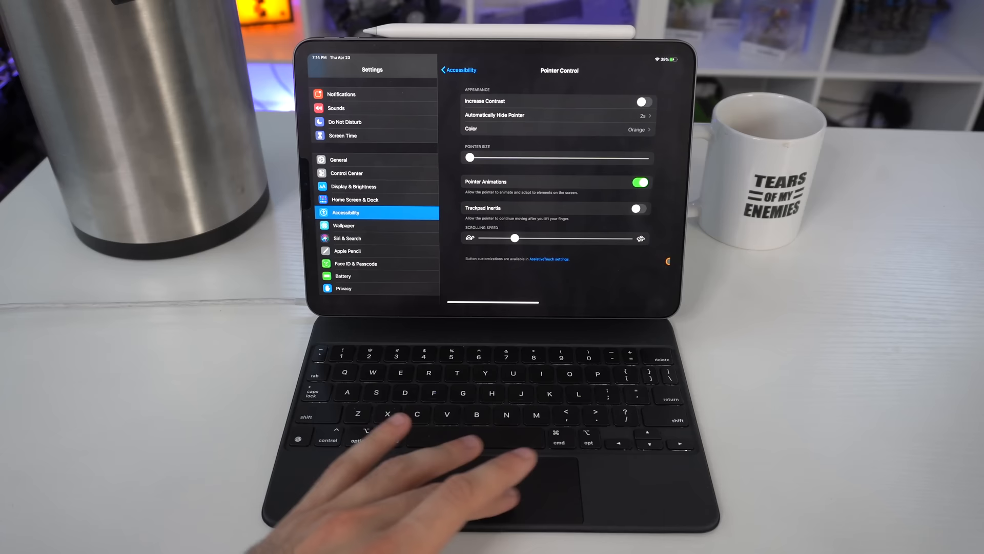
click(639, 208)
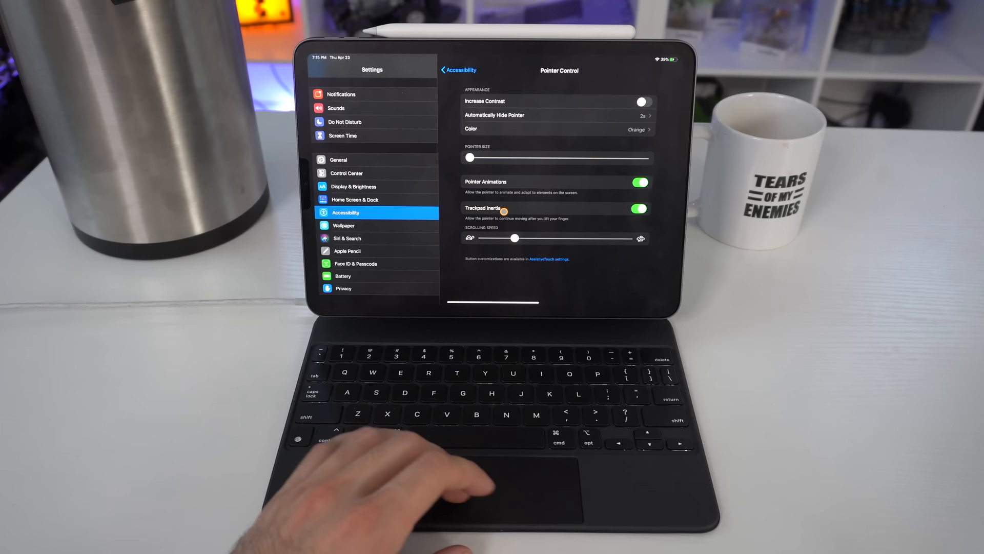